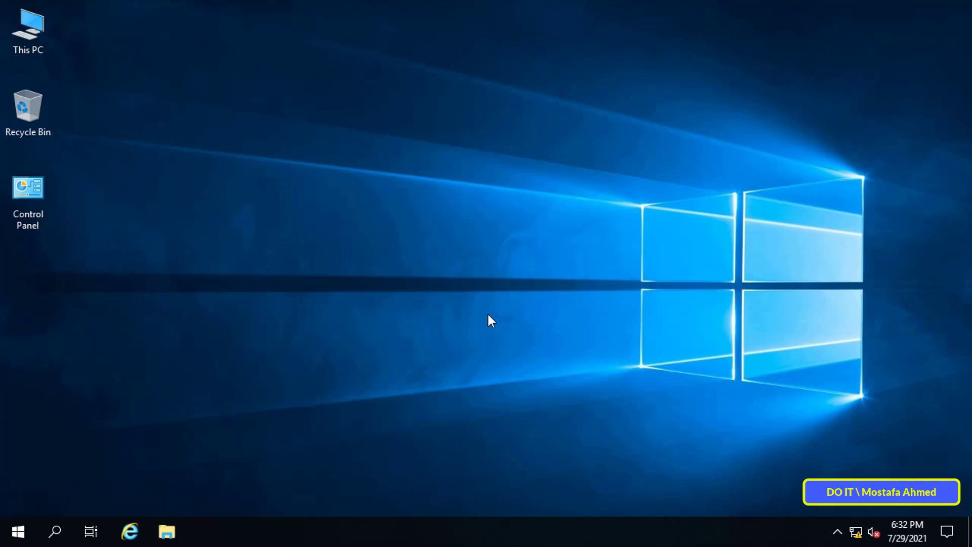
- Launch Server Manager from the Start menu
{"action": "left_click", "coordinate": [17, 532]}
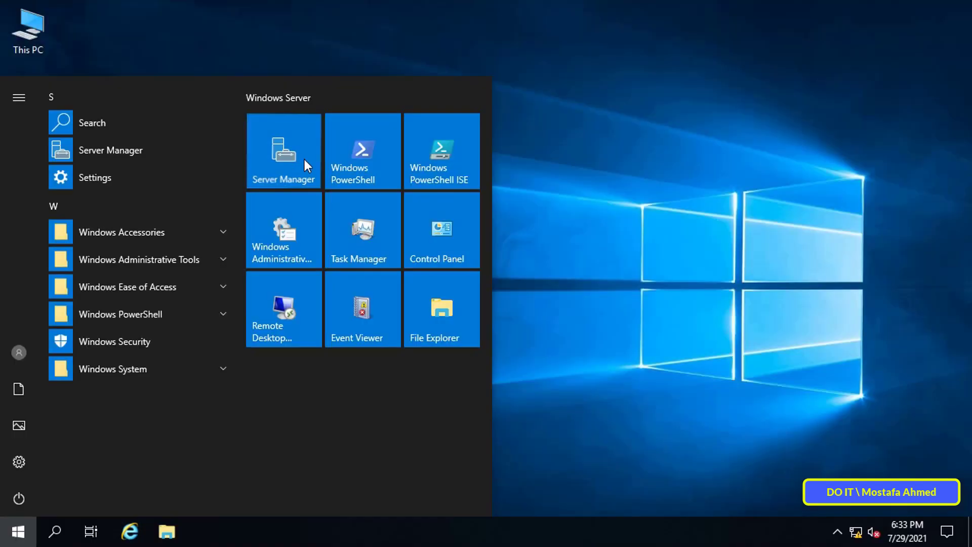
{"action": "left_click", "coordinate": [283, 150]}
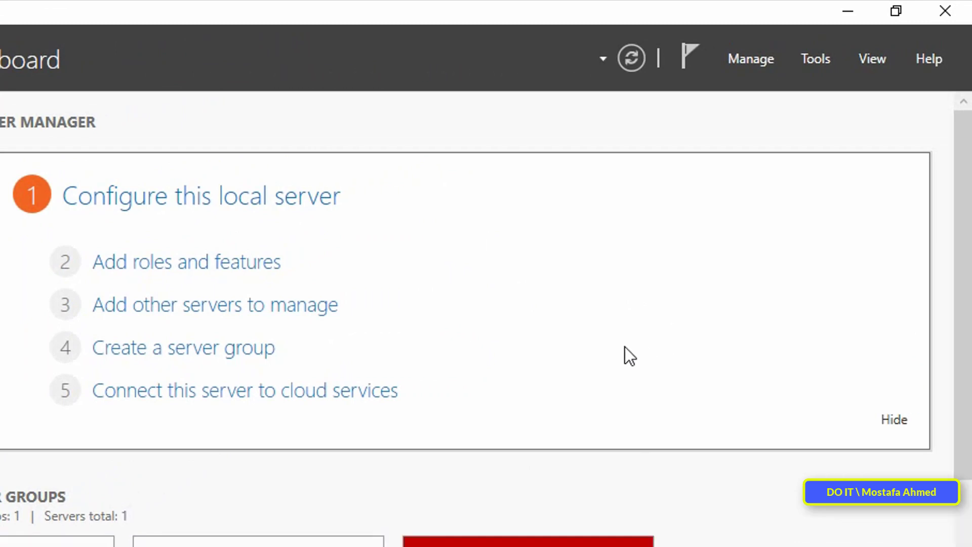
{"action": "mouse_move", "coordinate": [816, 59]}
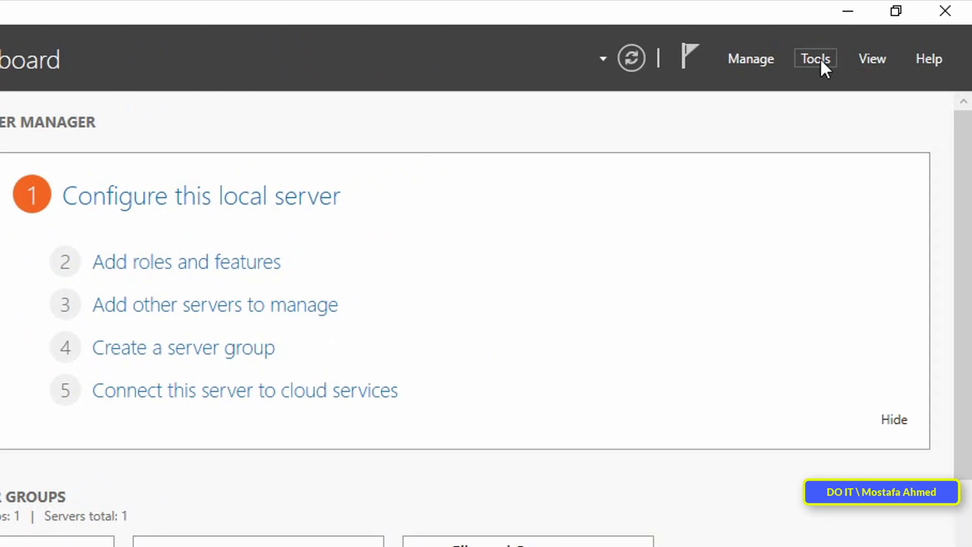
- Launch Active Directory Administrative Center from the Server Manager Tools menu
{"action": "left_click", "coordinate": [815, 59]}
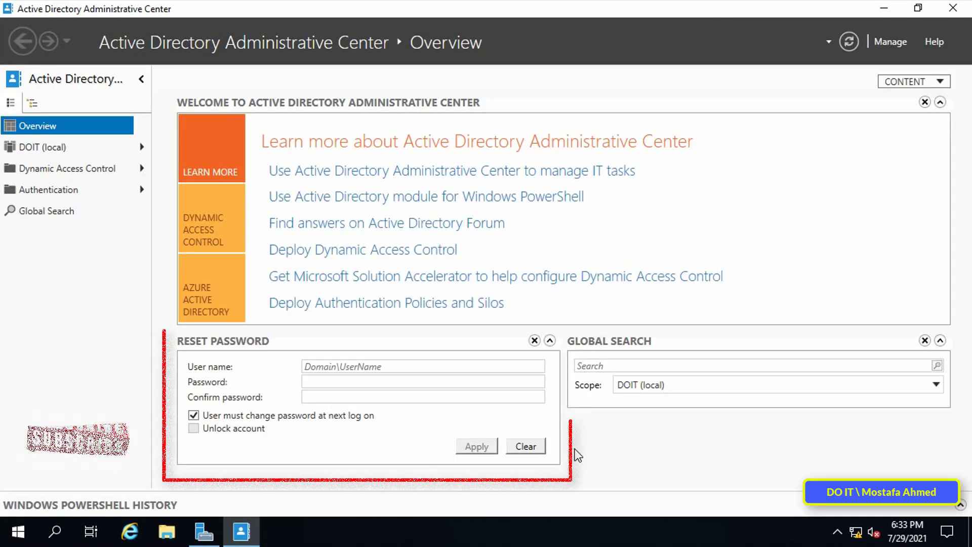
{"action": "mouse_move", "coordinate": [329, 421]}
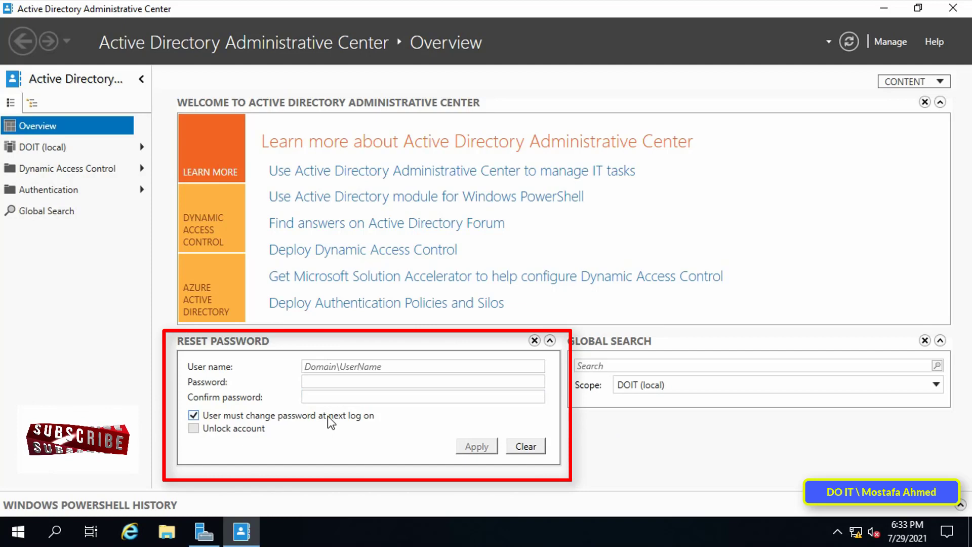
{"action": "mouse_move", "coordinate": [231, 350]}
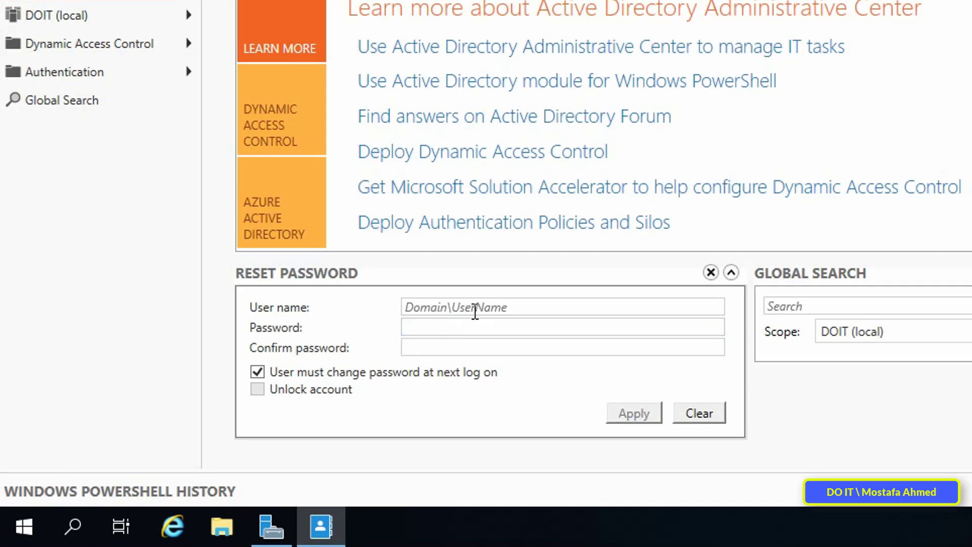
- Enter DOIT.LOCAL\administrator as the user name and begin the new password
{"action": "type", "text": "DOIT."}
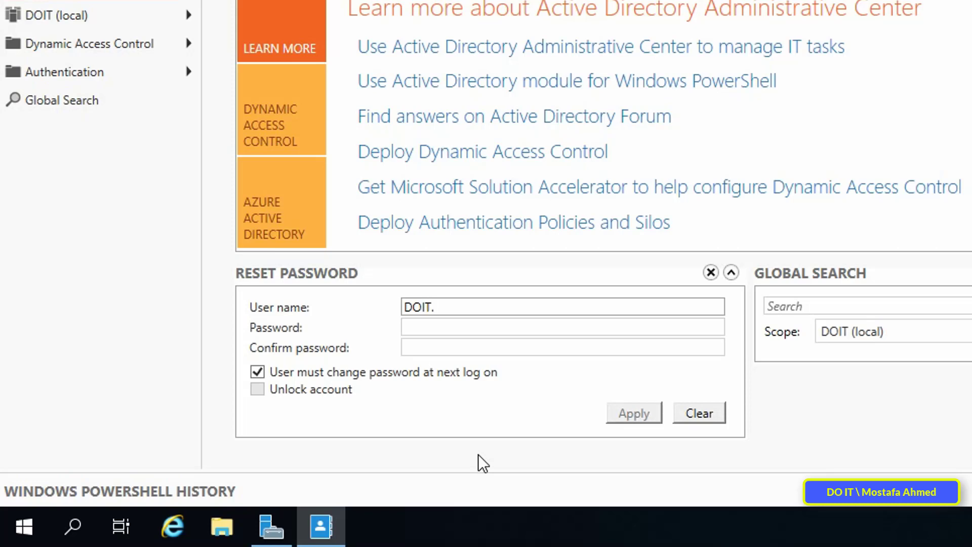
{"action": "type", "text": "LOCAL\\"}
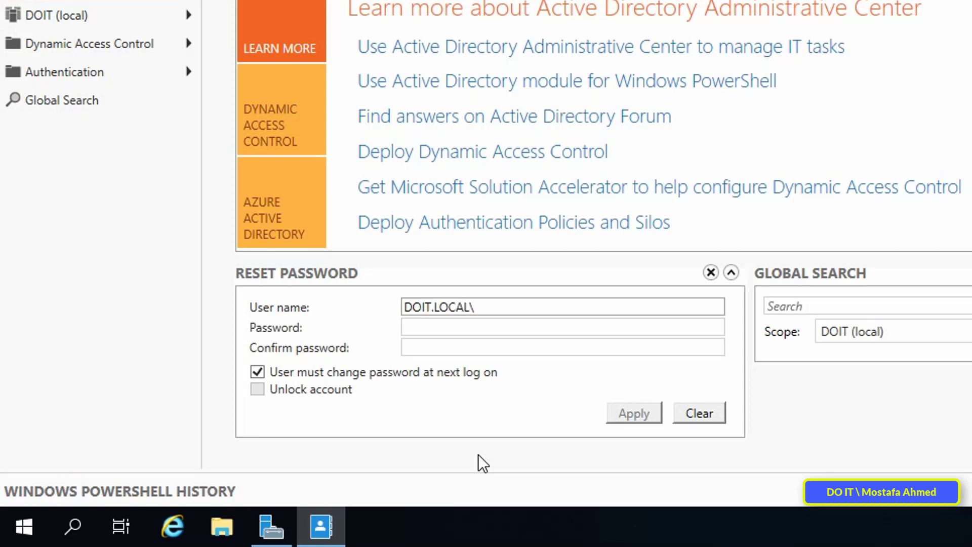
{"action": "type", "text": "administrator"}
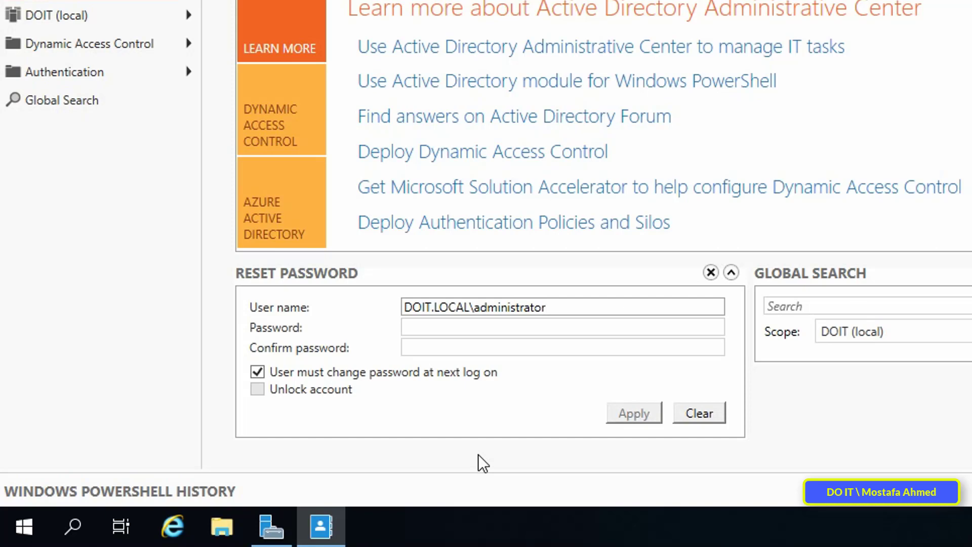
{"action": "left_click", "coordinate": [561, 327]}
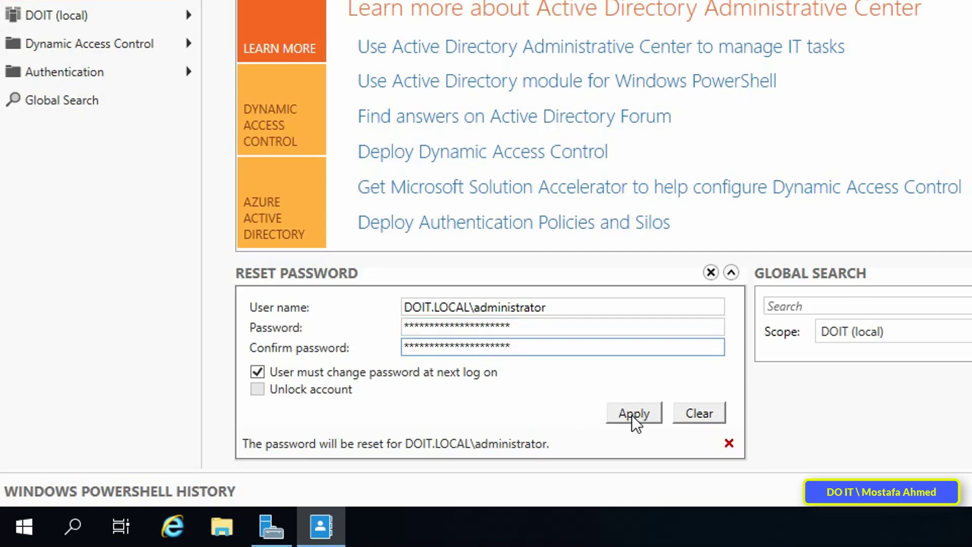
- Apply the password reset for DOIT.LOCAL\administrator
{"action": "left_click", "coordinate": [633, 413]}
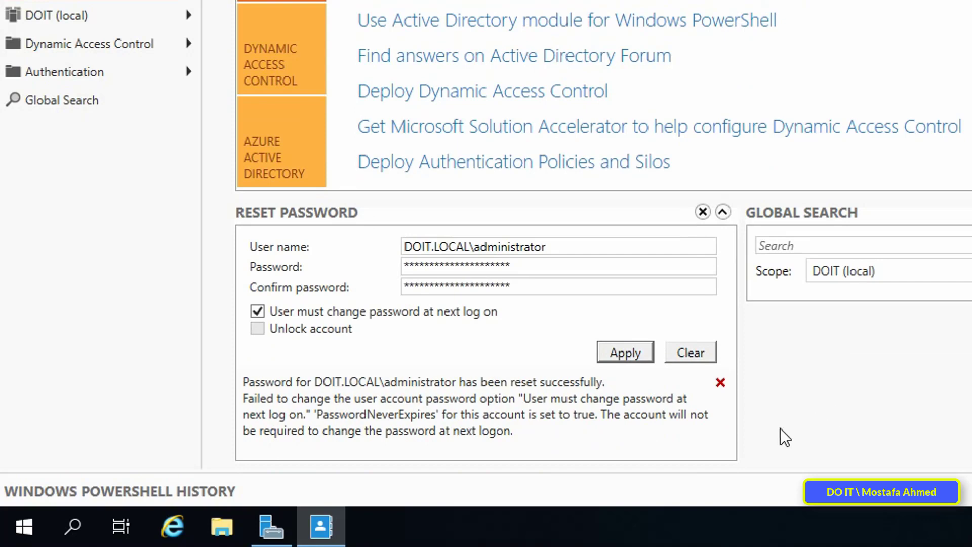
{"action": "mouse_move", "coordinate": [327, 393]}
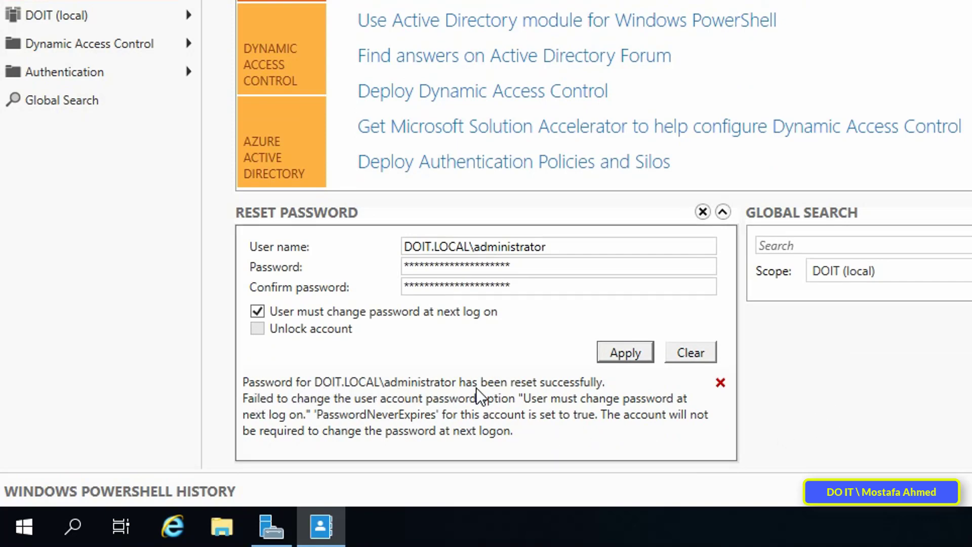
{"action": "mouse_move", "coordinate": [592, 400]}
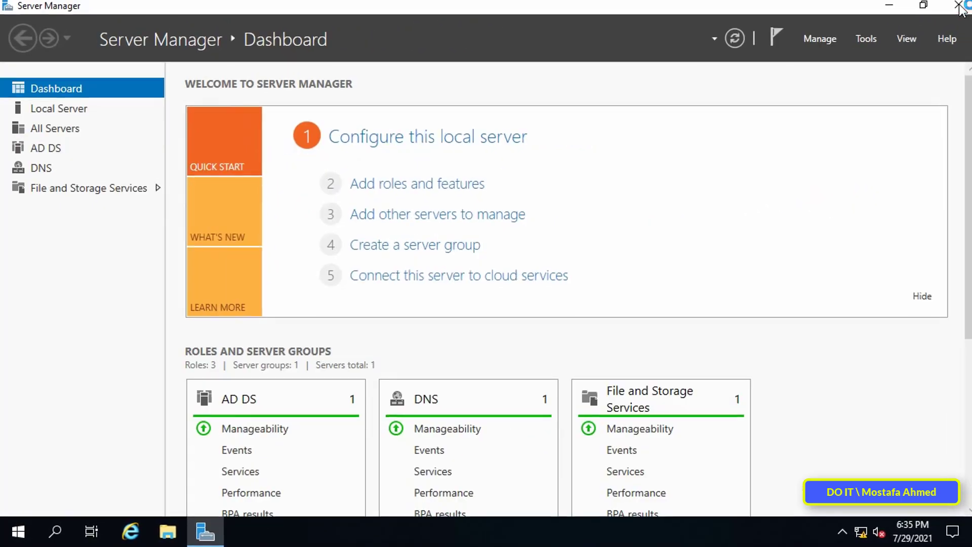
- Sign out of the session and enter the new password as DOIT\Administrator
{"action": "left_click", "coordinate": [962, 6]}
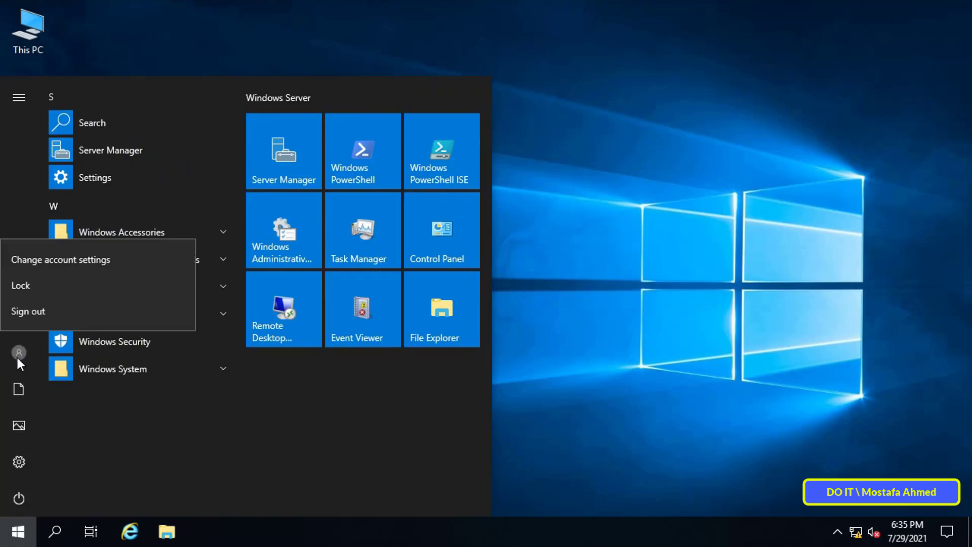
{"action": "left_click", "coordinate": [28, 311]}
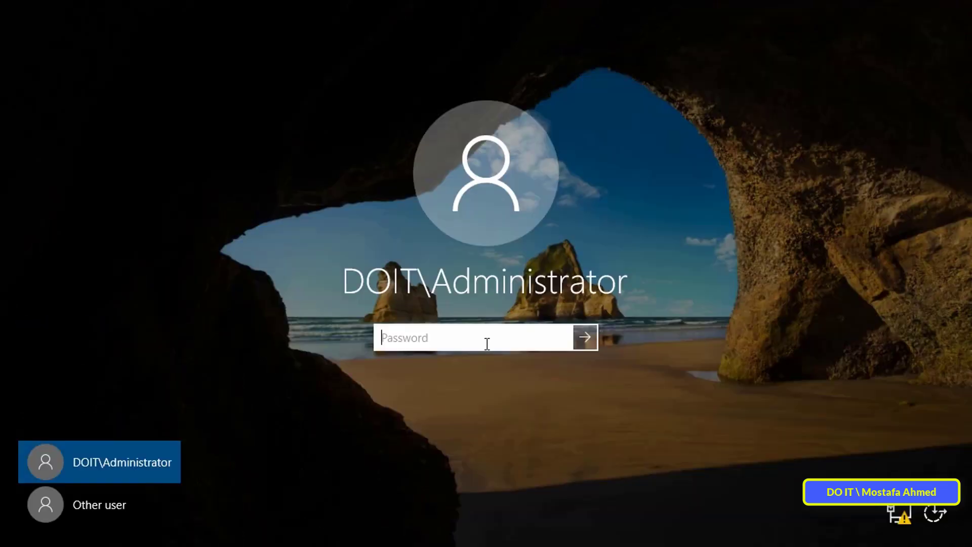
{"action": "type", "text": "password"}
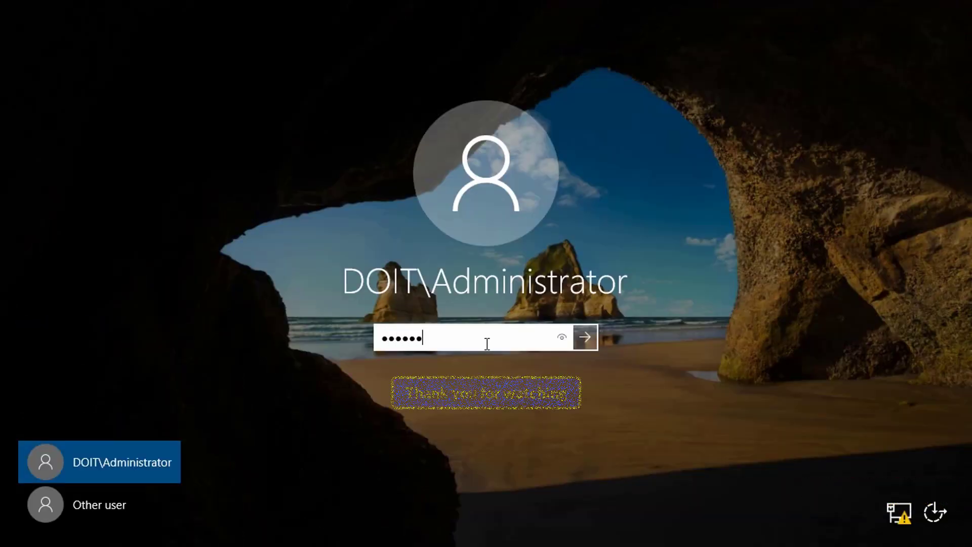